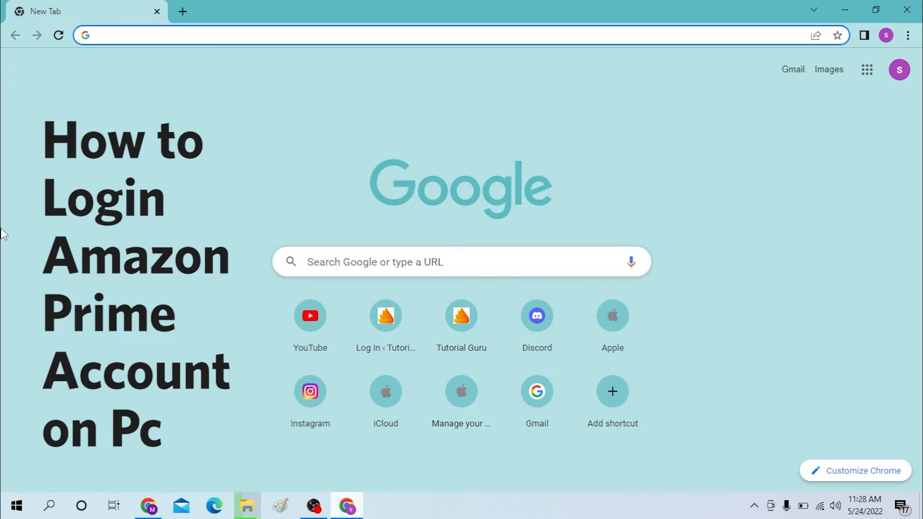
Step: Navigate to primevideo.com via the address bar, landing on the Welcome to Prime Video page
click(236, 34)
text(am)
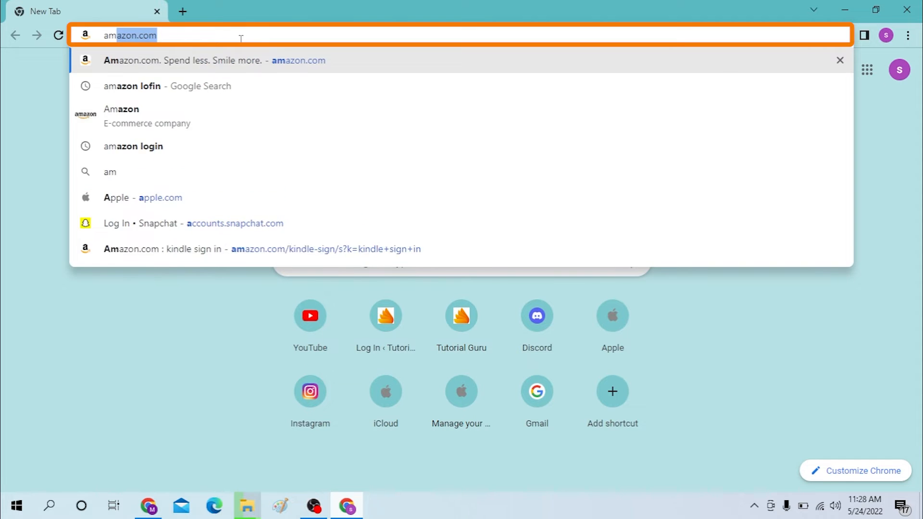
text(privacy.apple.com)
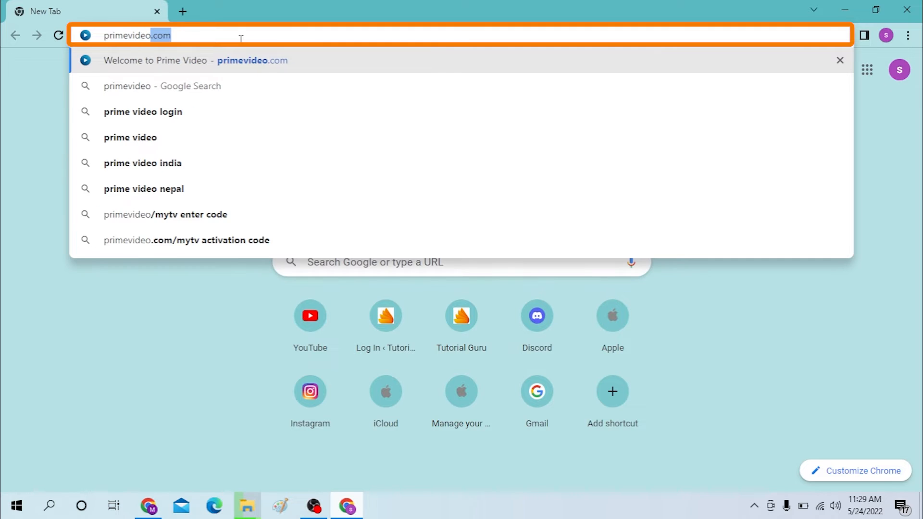
click(195, 59)
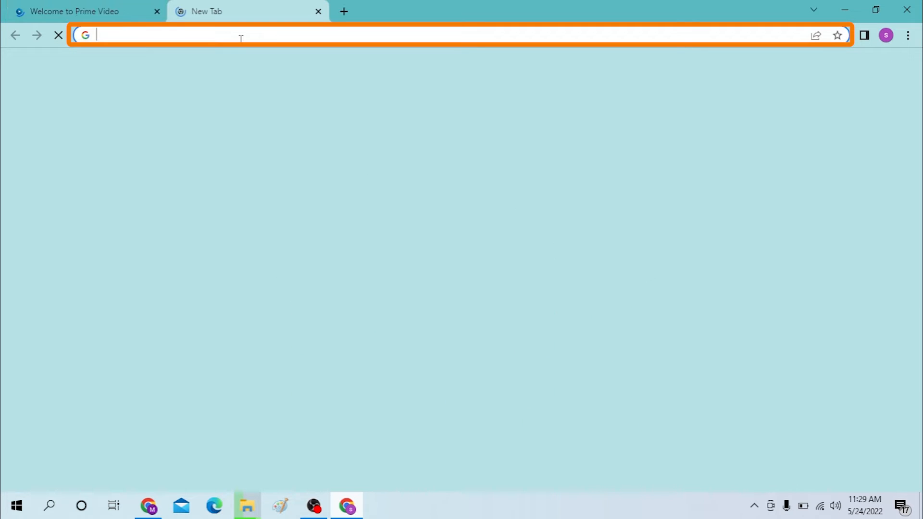
Step: Search Google for amazon prime and go to the Welcome to Prime Video result
text(amazon lofin)
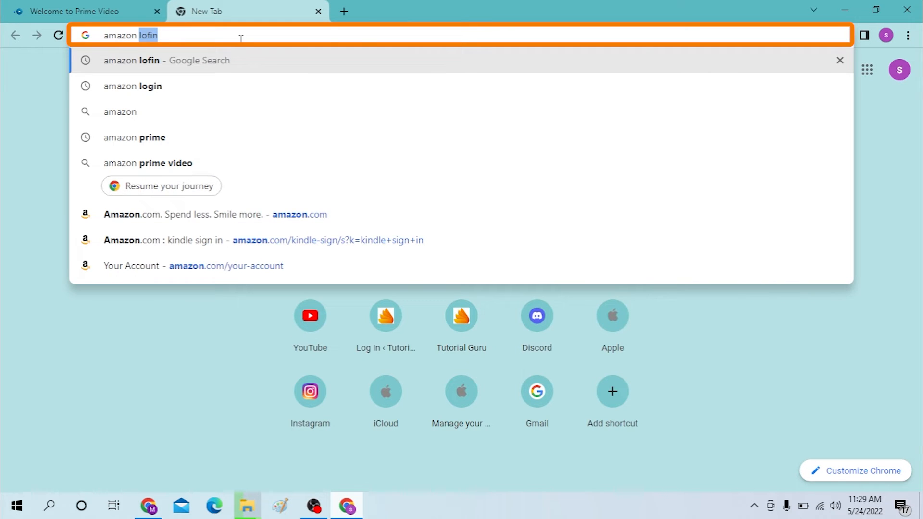
click(133, 138)
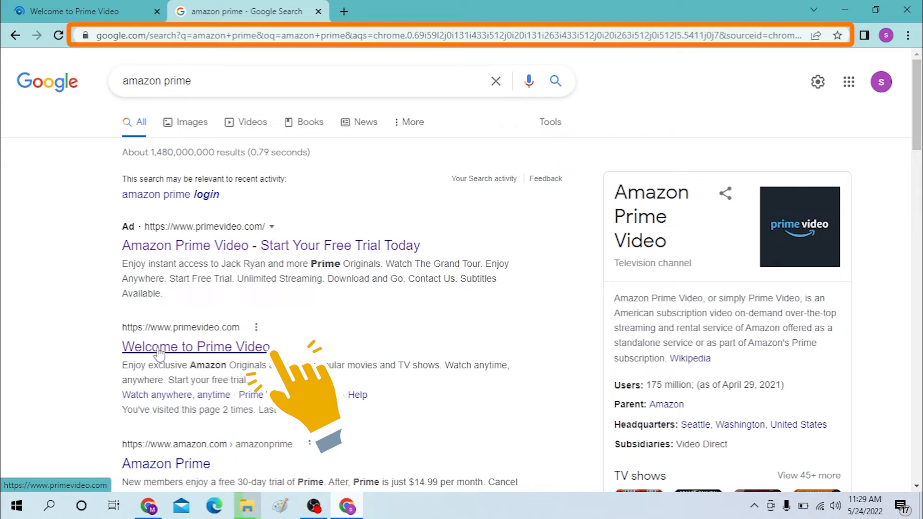
click(294, 81)
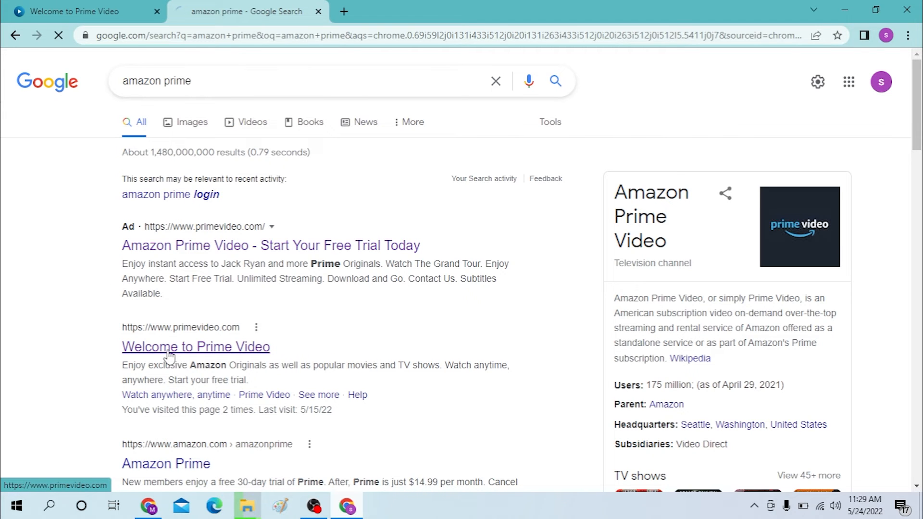
Step: Close the search results tab and start loading the Prime Video Amazon Sign-In page
click(195, 347)
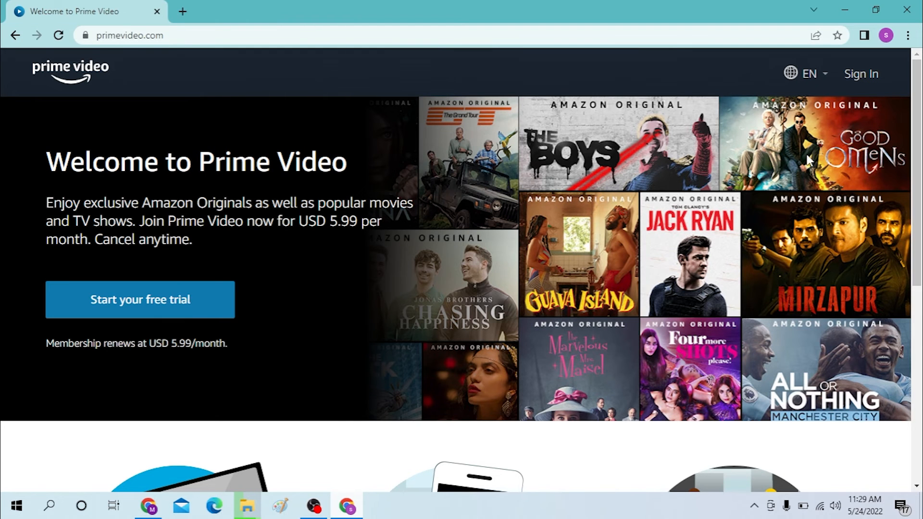
mouse_move(861, 74)
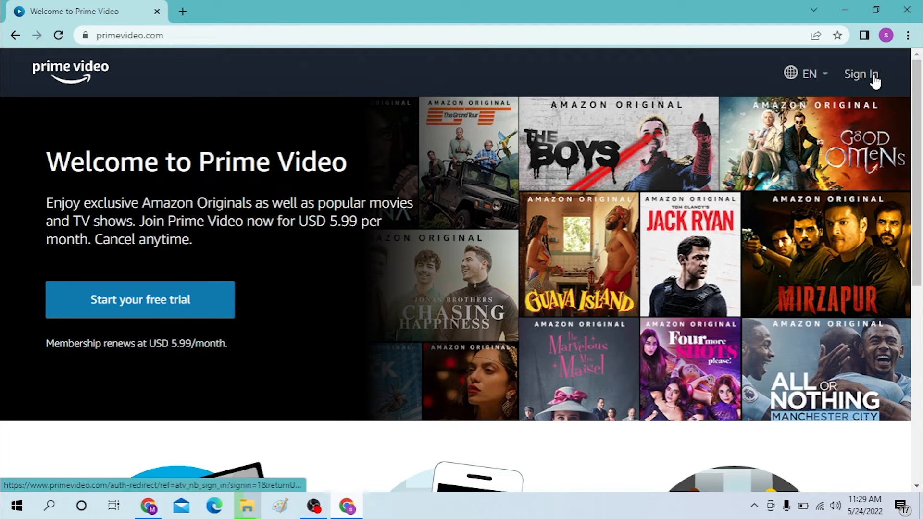
click(860, 74)
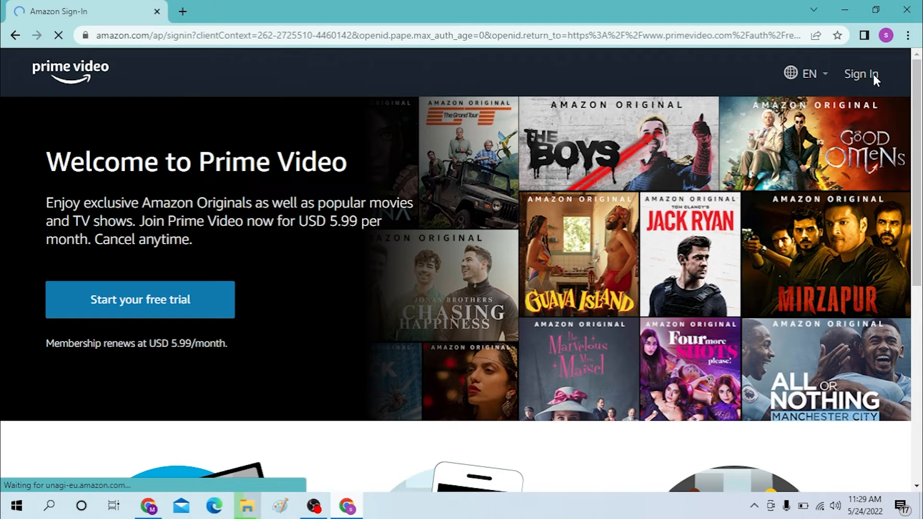
click(860, 74)
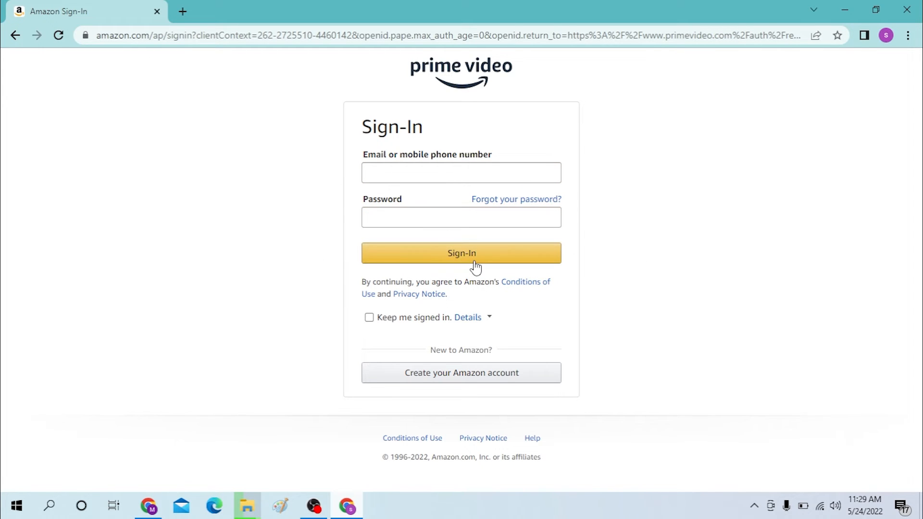
mouse_move(328, 311)
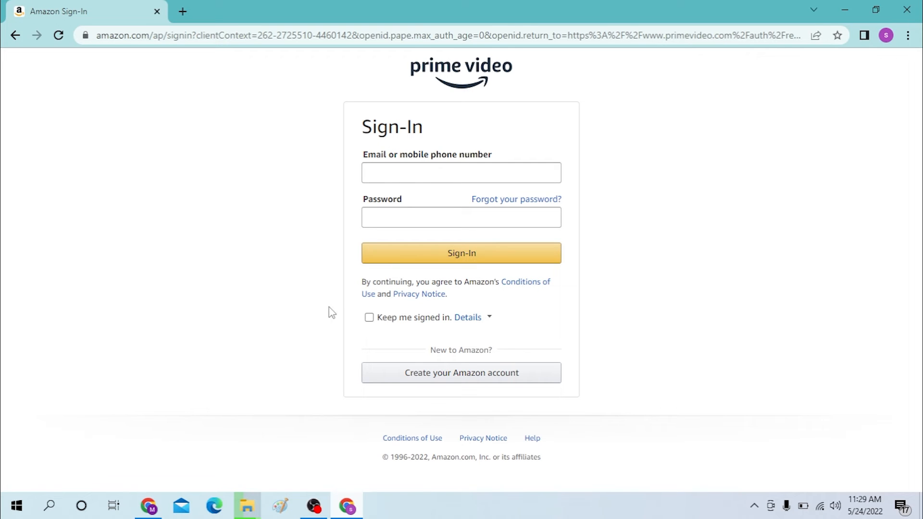
mouse_move(462, 373)
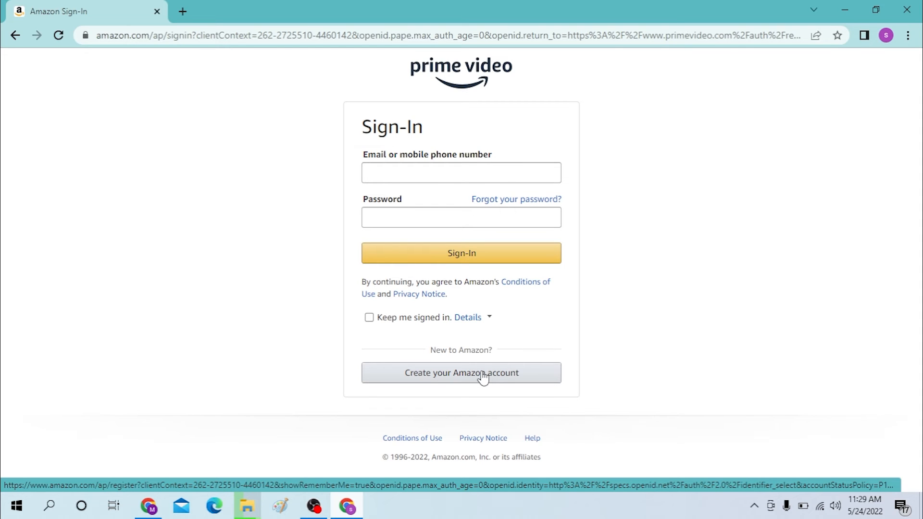
mouse_move(100, 265)
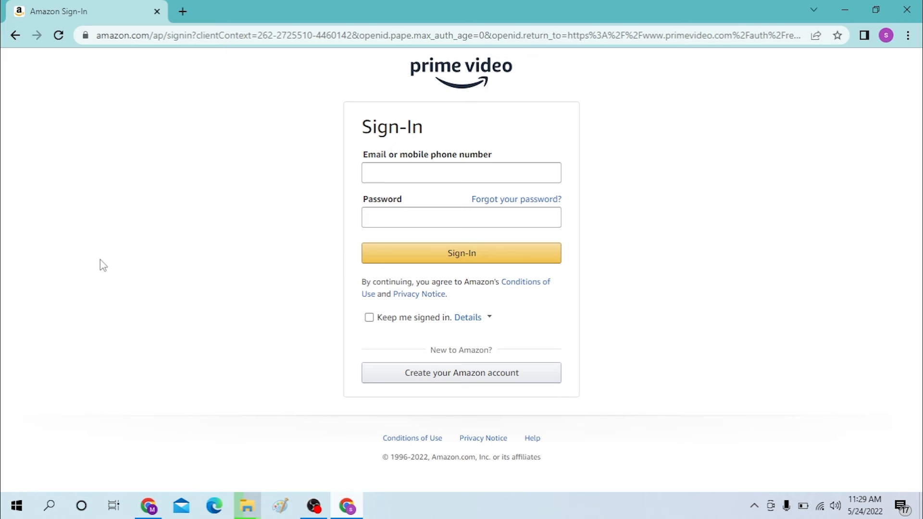